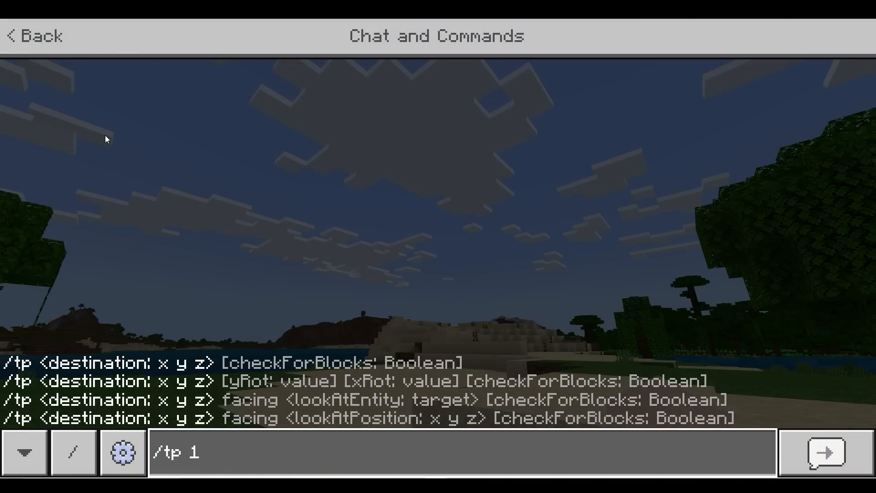
pyautogui.write('000000')
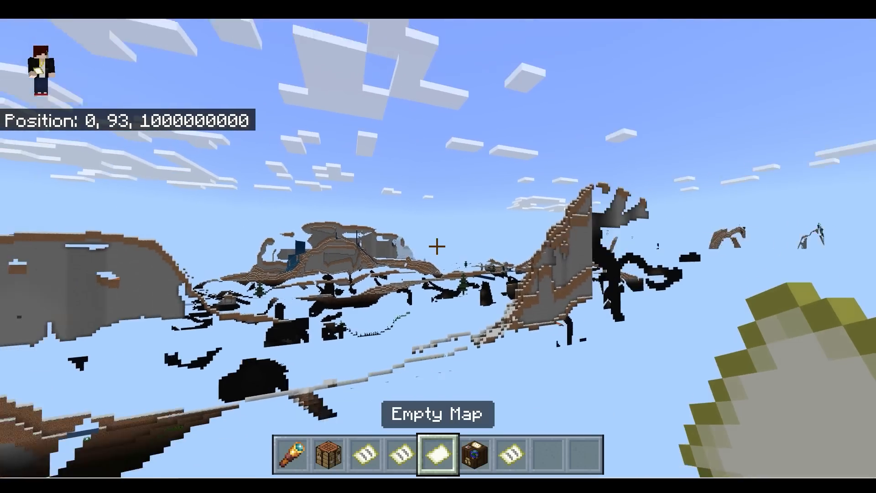
pyautogui.moveTo(438, 246)
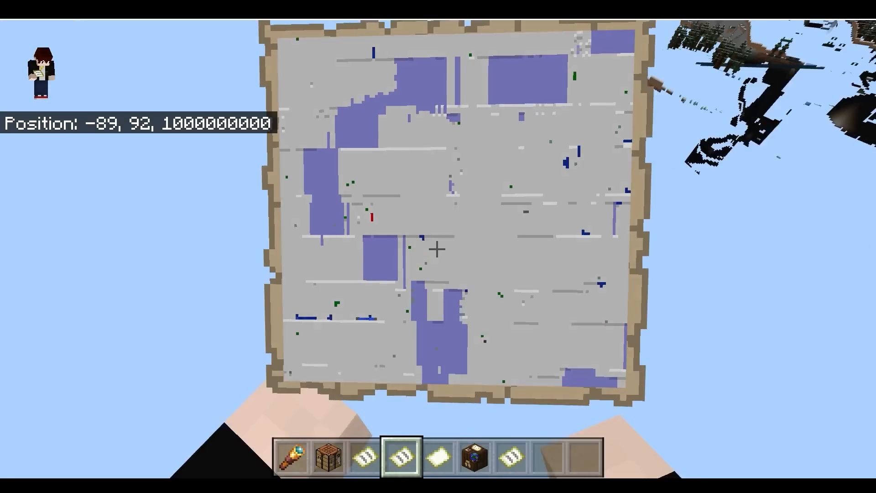
# Close the held map view after seeing the glitched striped terrain on it
pyautogui.press('Escape')
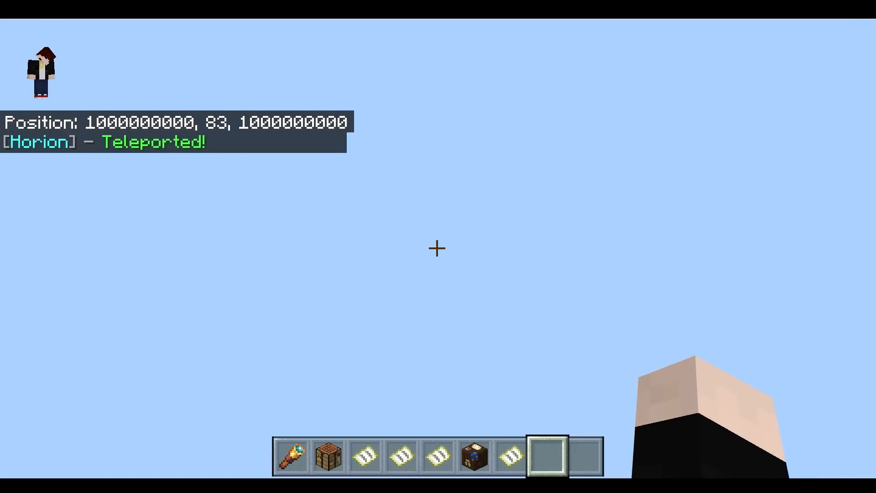
pyautogui.press('Escape')
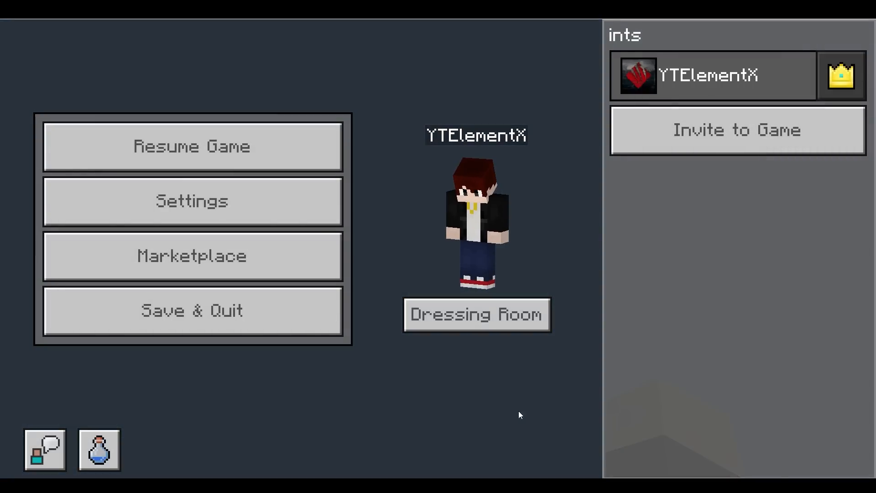
pyautogui.click(191, 146)
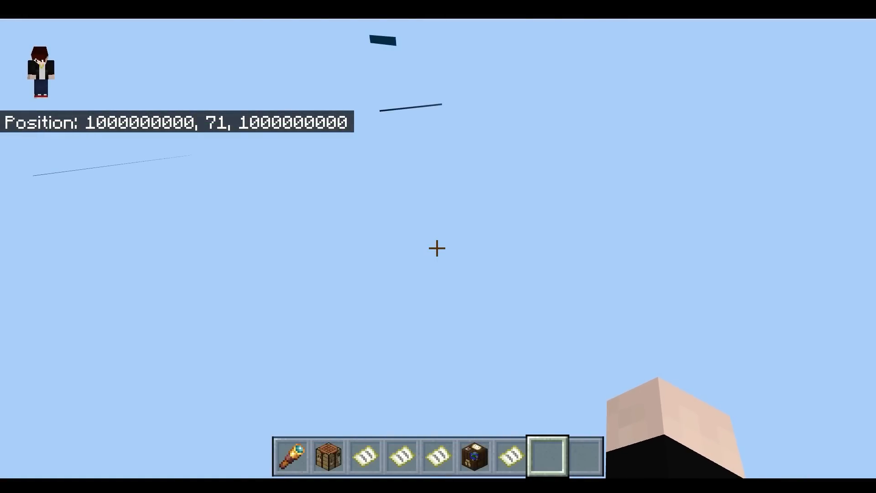
pyautogui.press('Escape')
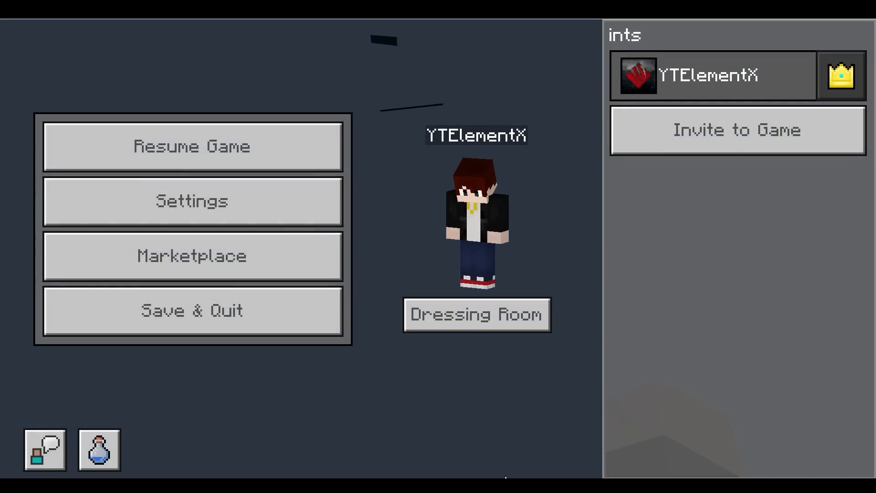